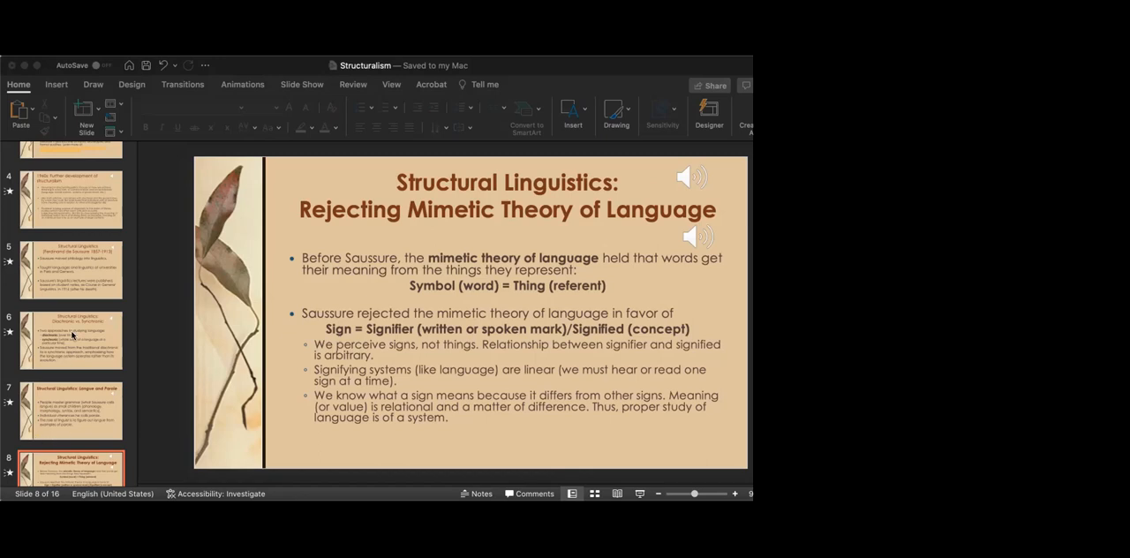
mouse_move(56, 63)
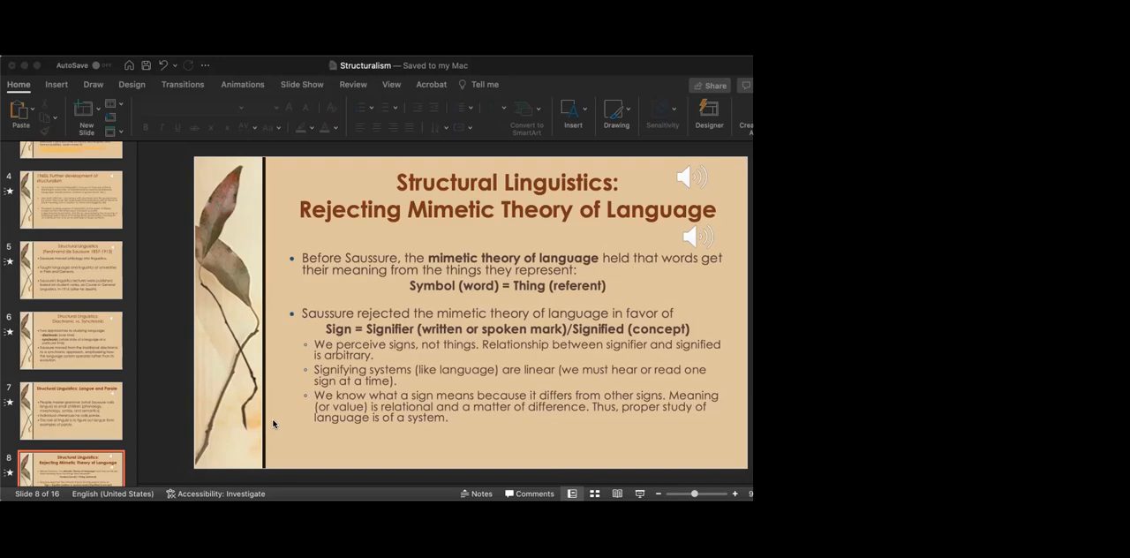
mouse_move(46, 457)
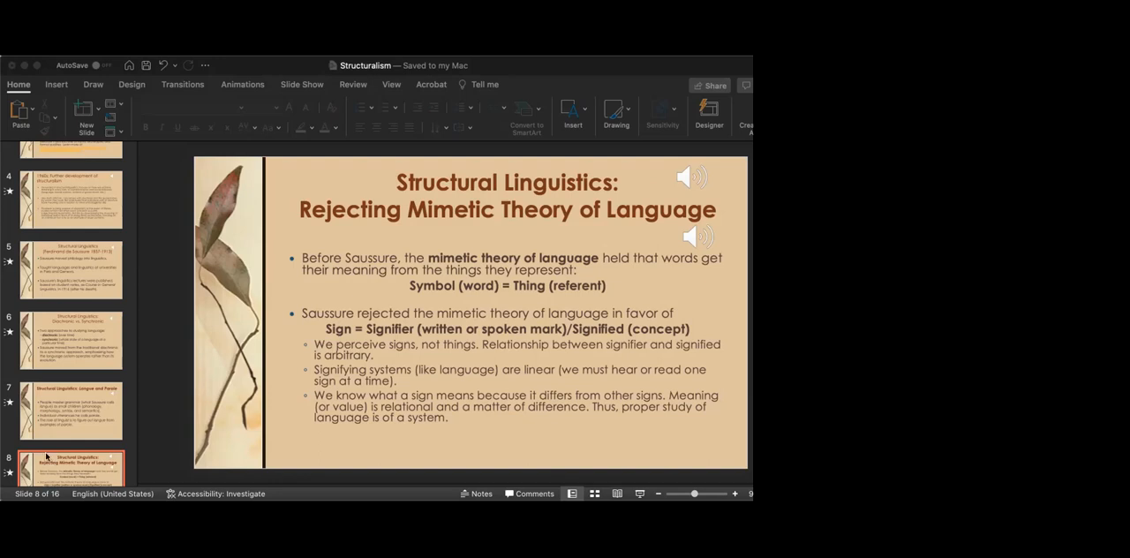
mouse_move(56, 419)
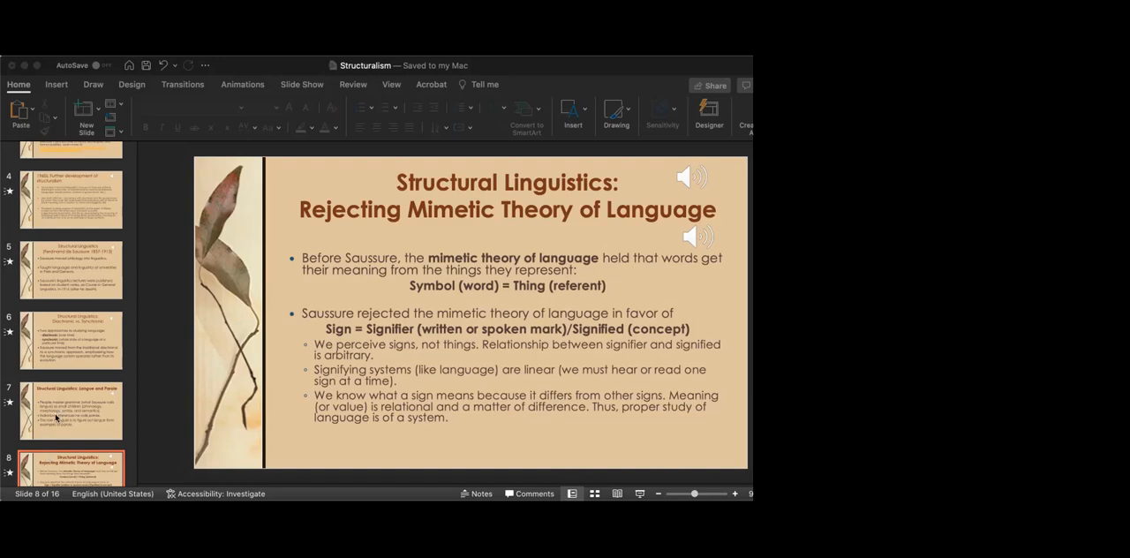
mouse_move(194, 277)
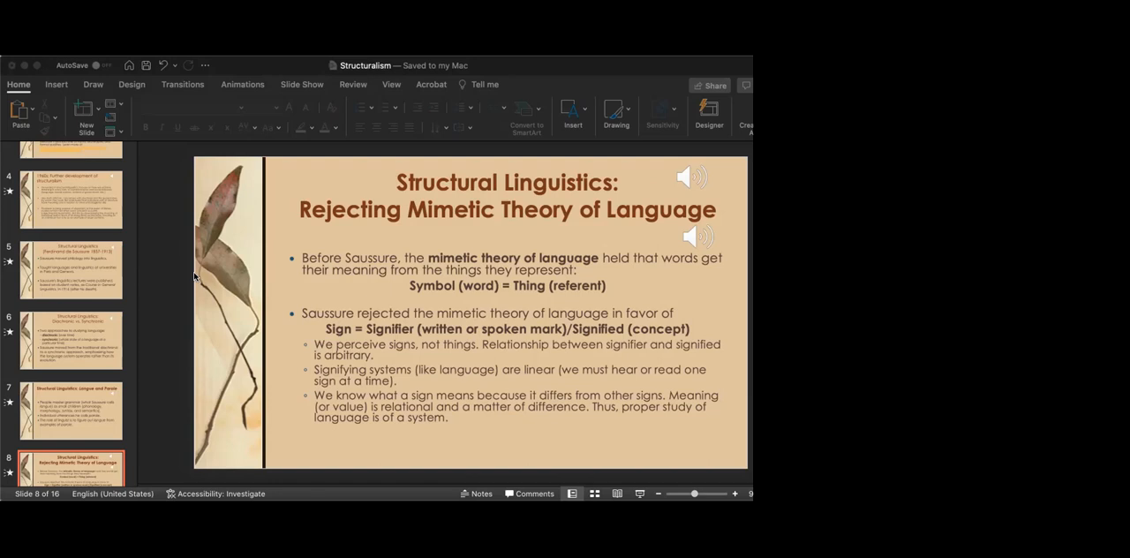
mouse_move(140, 377)
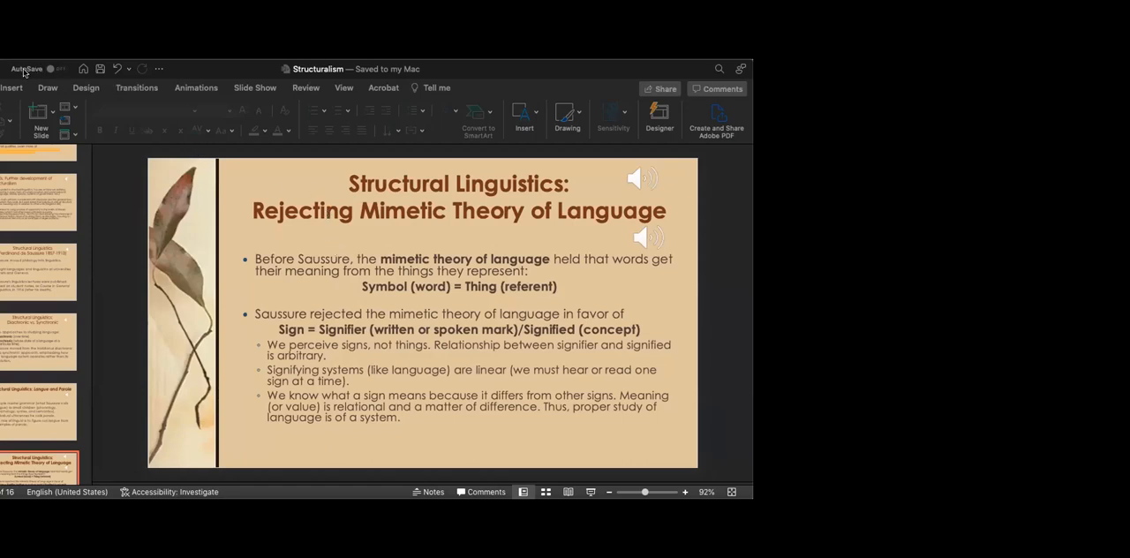
Step: Close Structuralism.pptx, answering the save-changes prompt
click(53, 69)
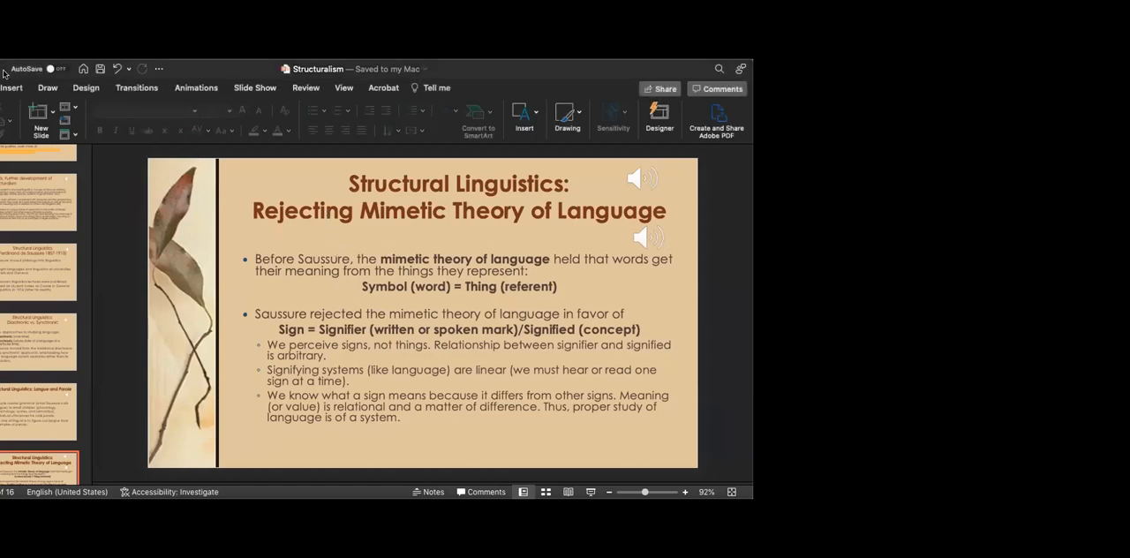
click(13, 74)
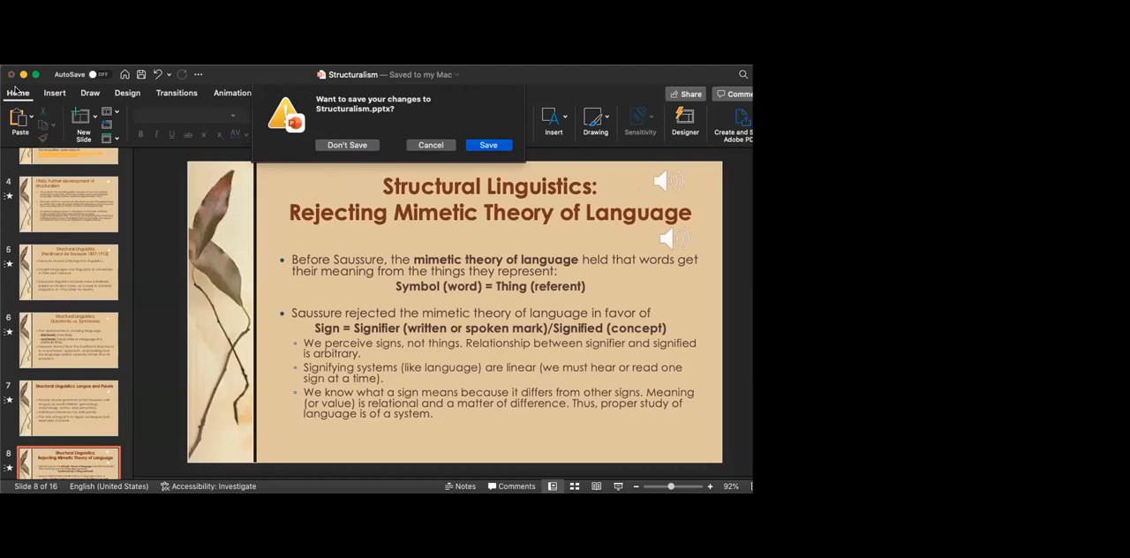
mouse_move(40, 85)
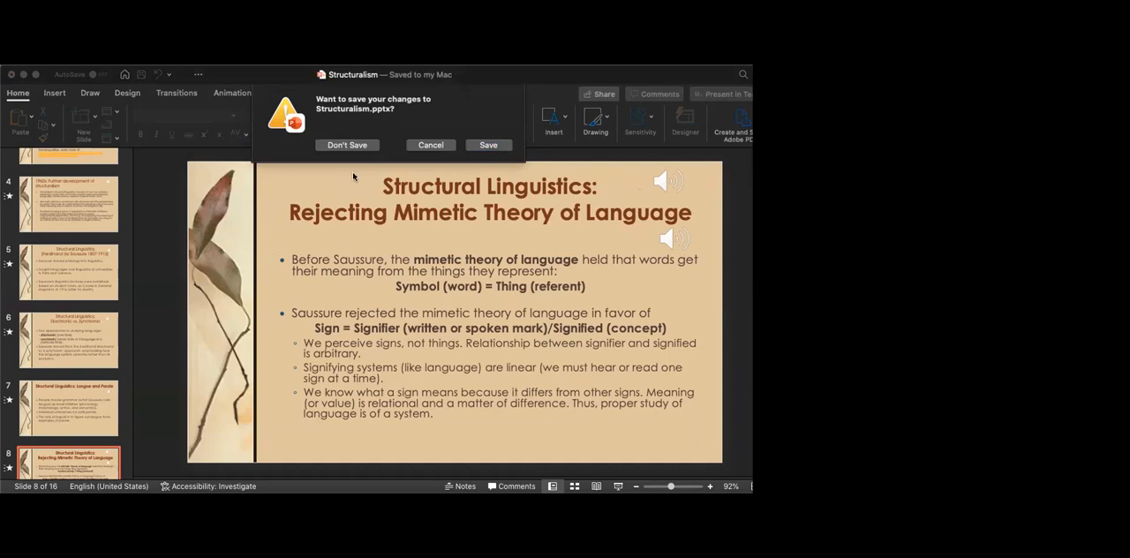
mouse_move(454, 249)
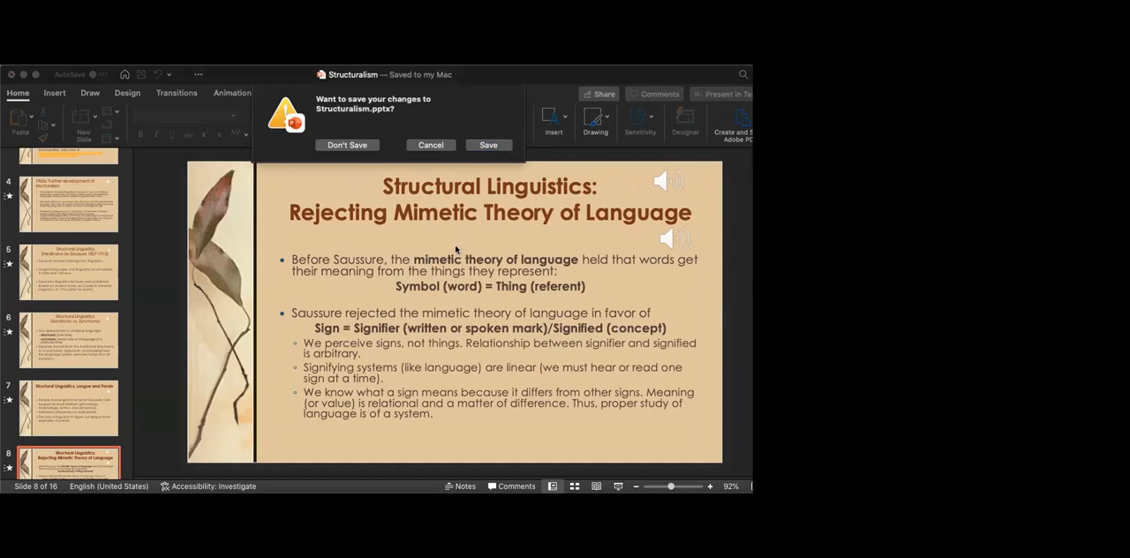
mouse_move(537, 182)
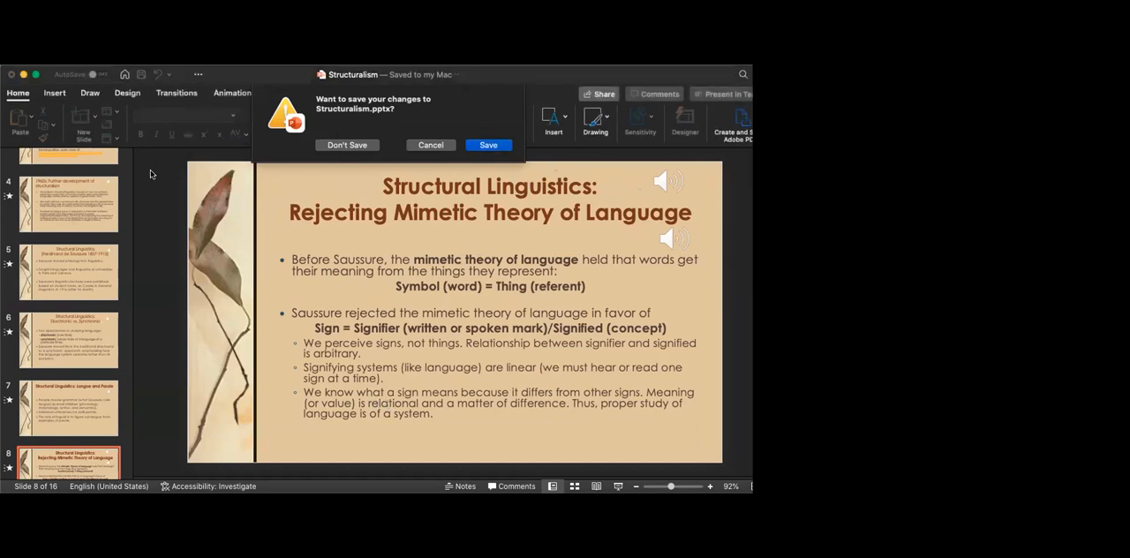
click(22, 80)
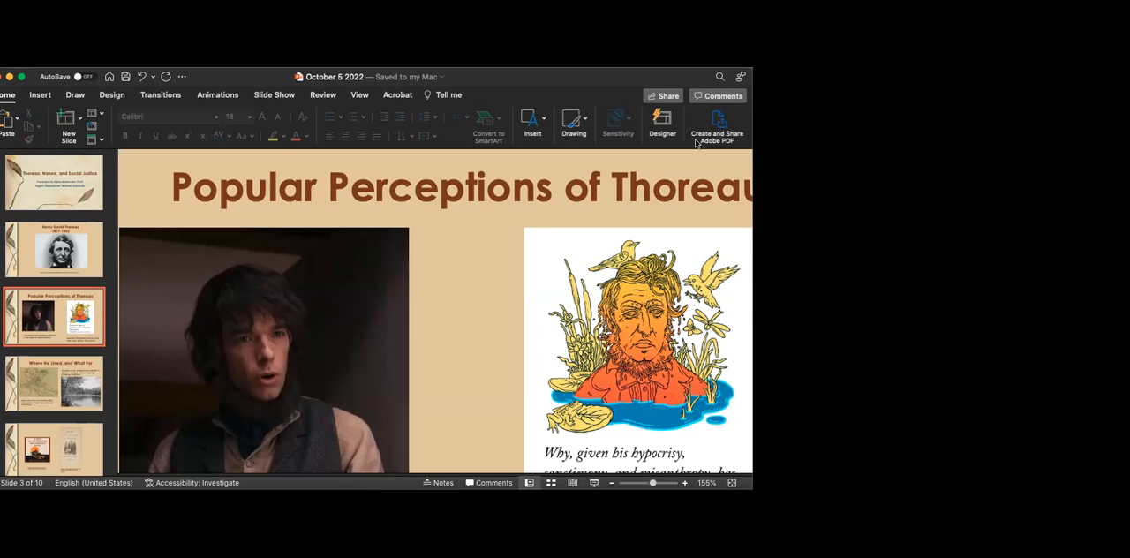
mouse_move(361, 354)
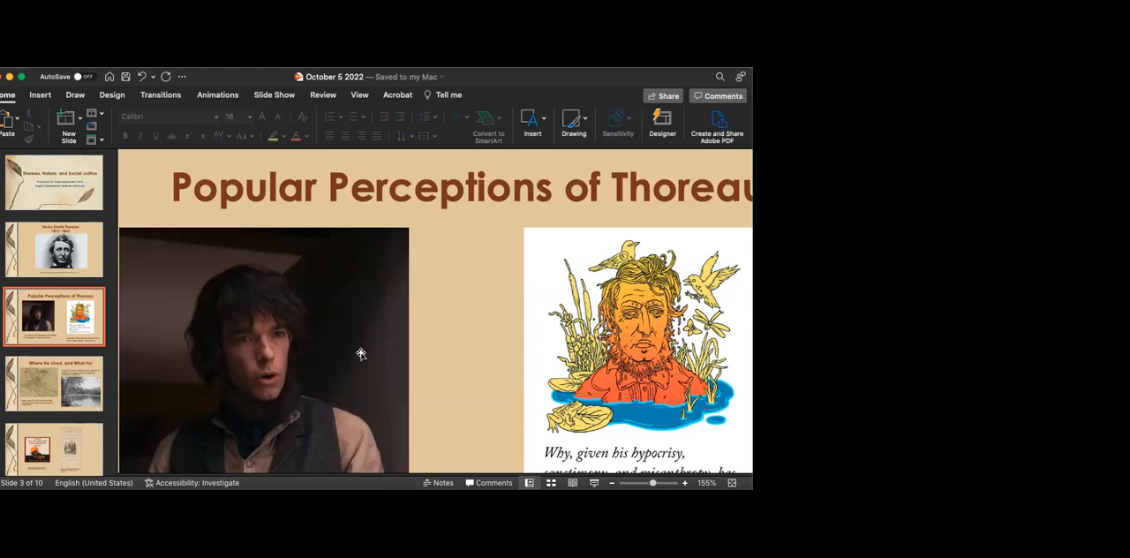
mouse_move(255, 306)
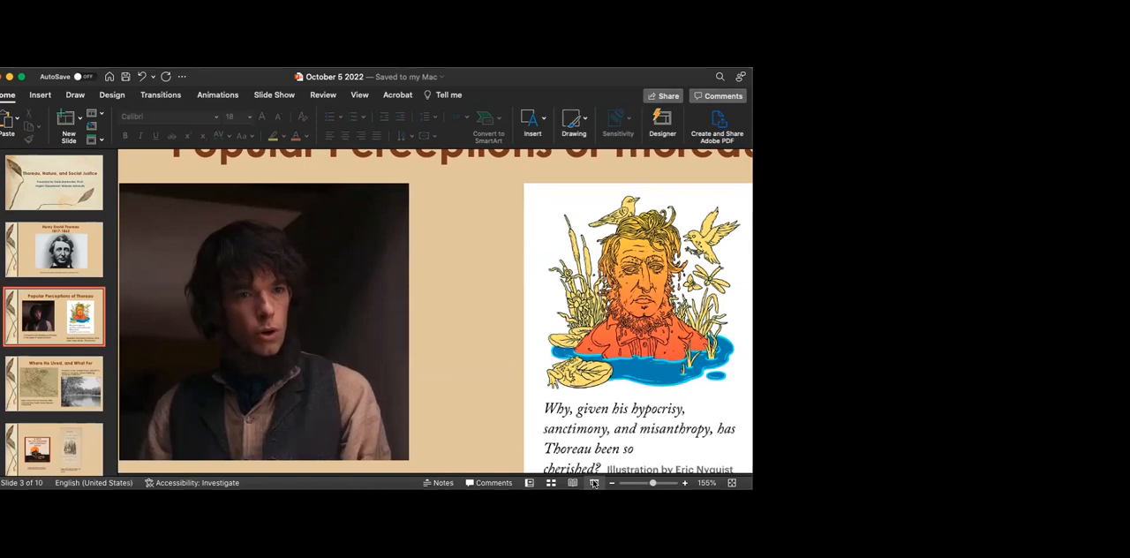
Step: Start the slide show in Presenter View from slide 3, Popular Perceptions of Thoreau
click(593, 483)
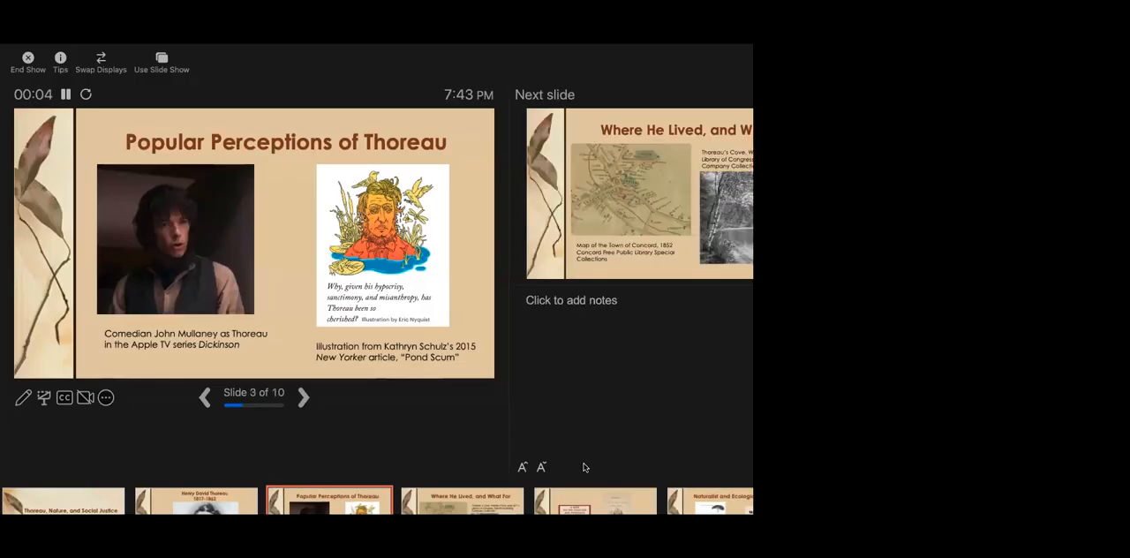
mouse_move(591, 461)
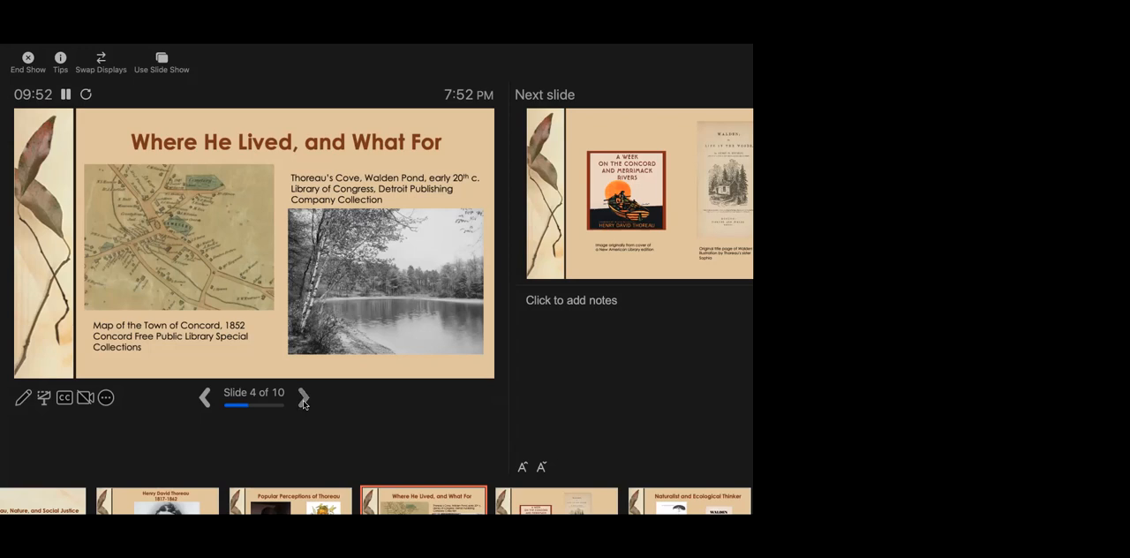
Step: Advance to slide 5, the Walden and A Week book covers
click(303, 396)
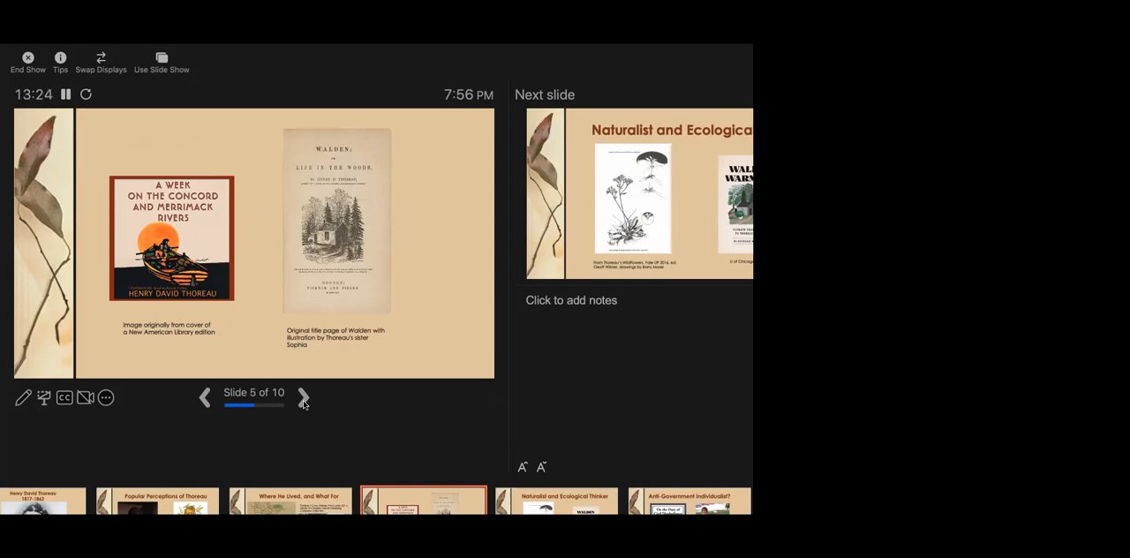
Step: Advance to slide 6, 'Naturalist and Ecological Thinker'
click(303, 397)
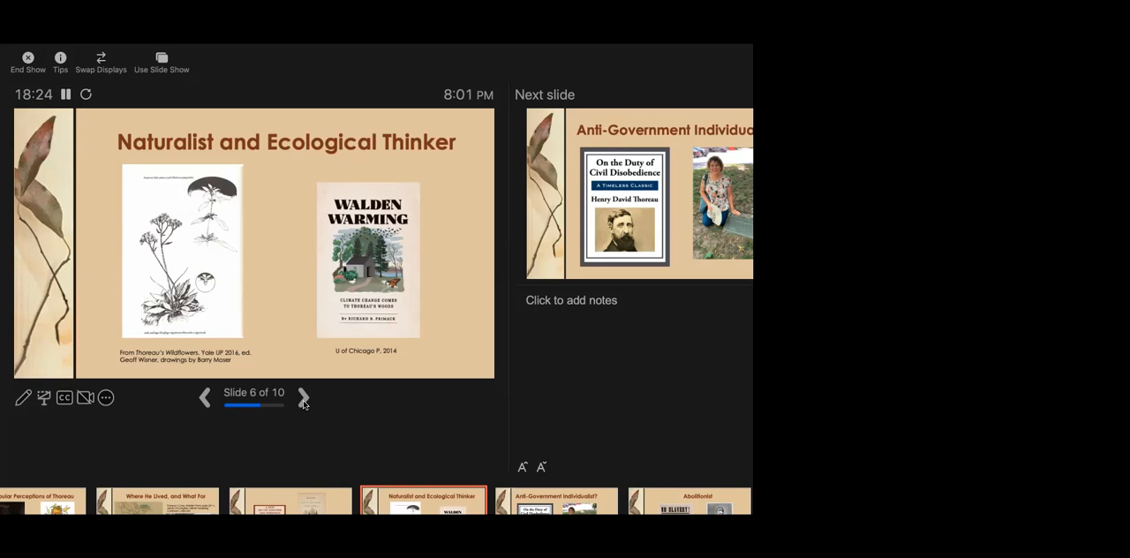
Step: Advance to slide 7, 'Anti-Government Individualist?', with 'Abolitionist' up next
click(304, 397)
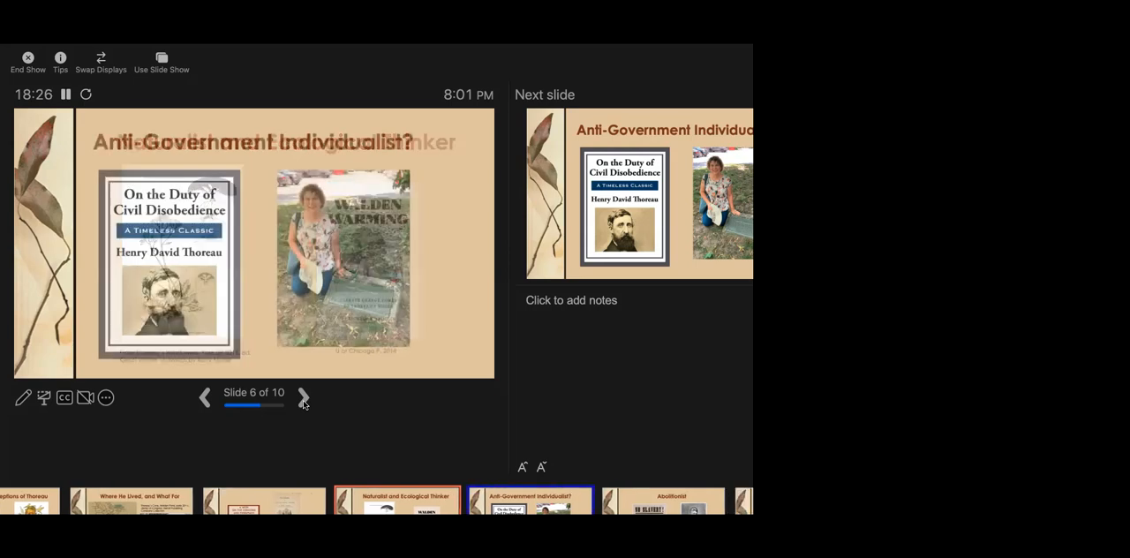
click(302, 397)
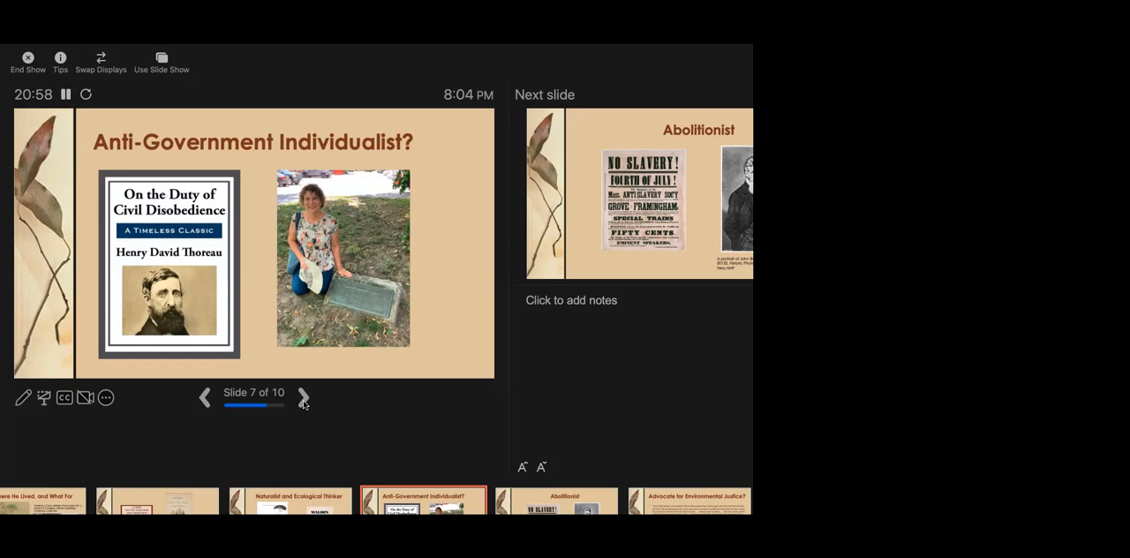
Step: Advance through 'Abolitionist' to slide 9, 'Advocate for Environmental Justice?'
click(303, 398)
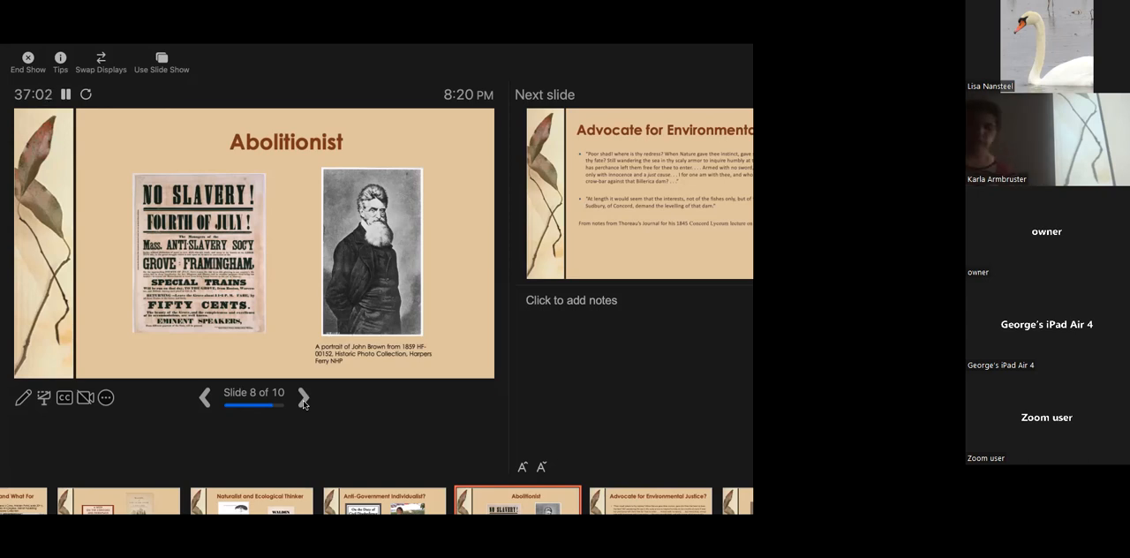
click(303, 399)
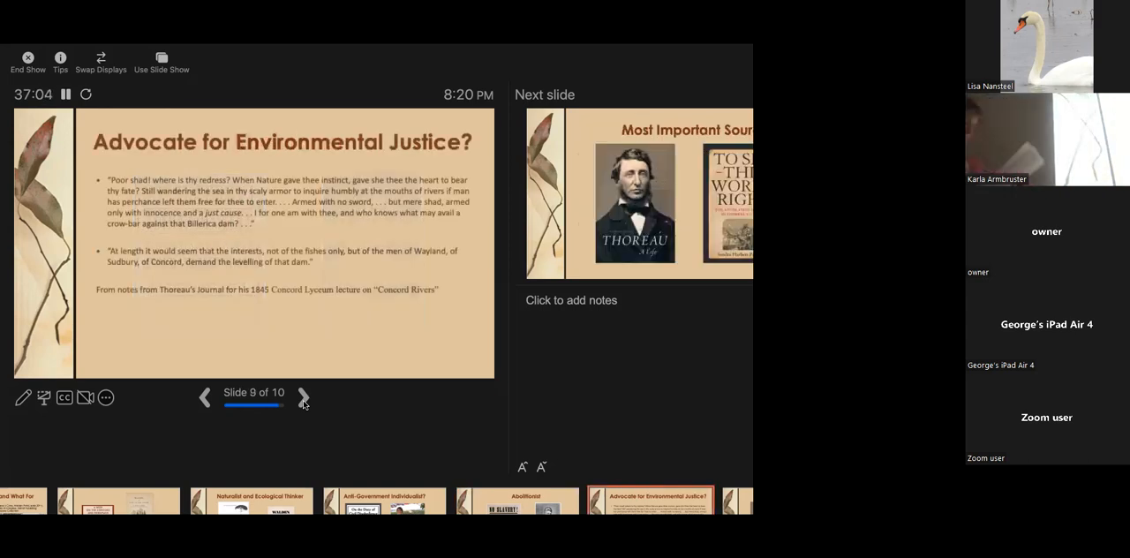